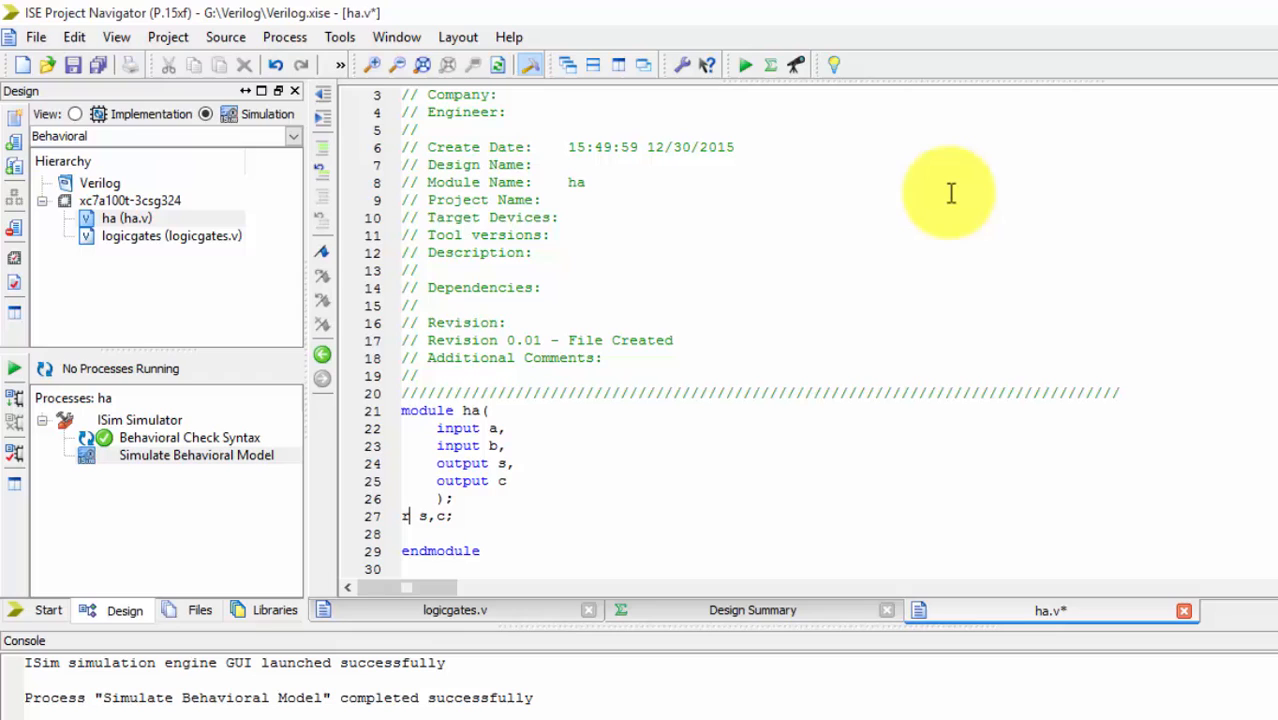
Declare 'reg s,c;' and write the header 'always @ (a,b)' in ha.v.
{"action": "type", "text": "eg"}
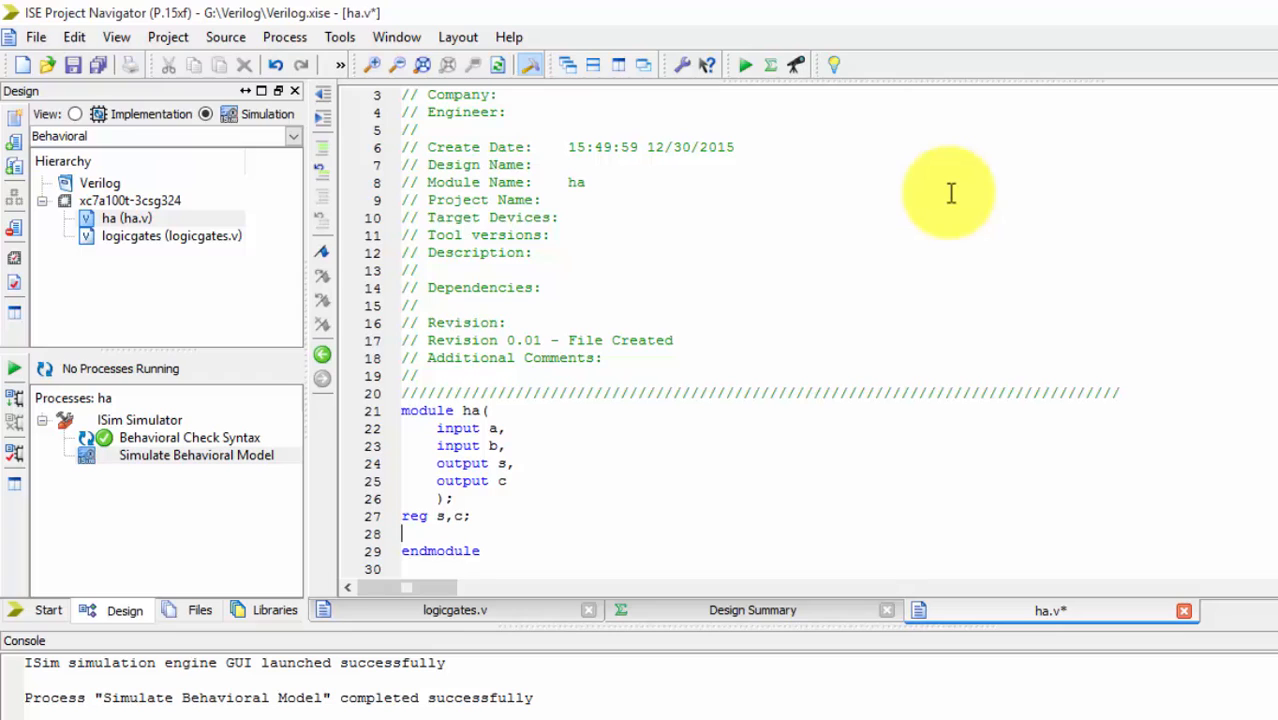
{"action": "type", "text": "a"}
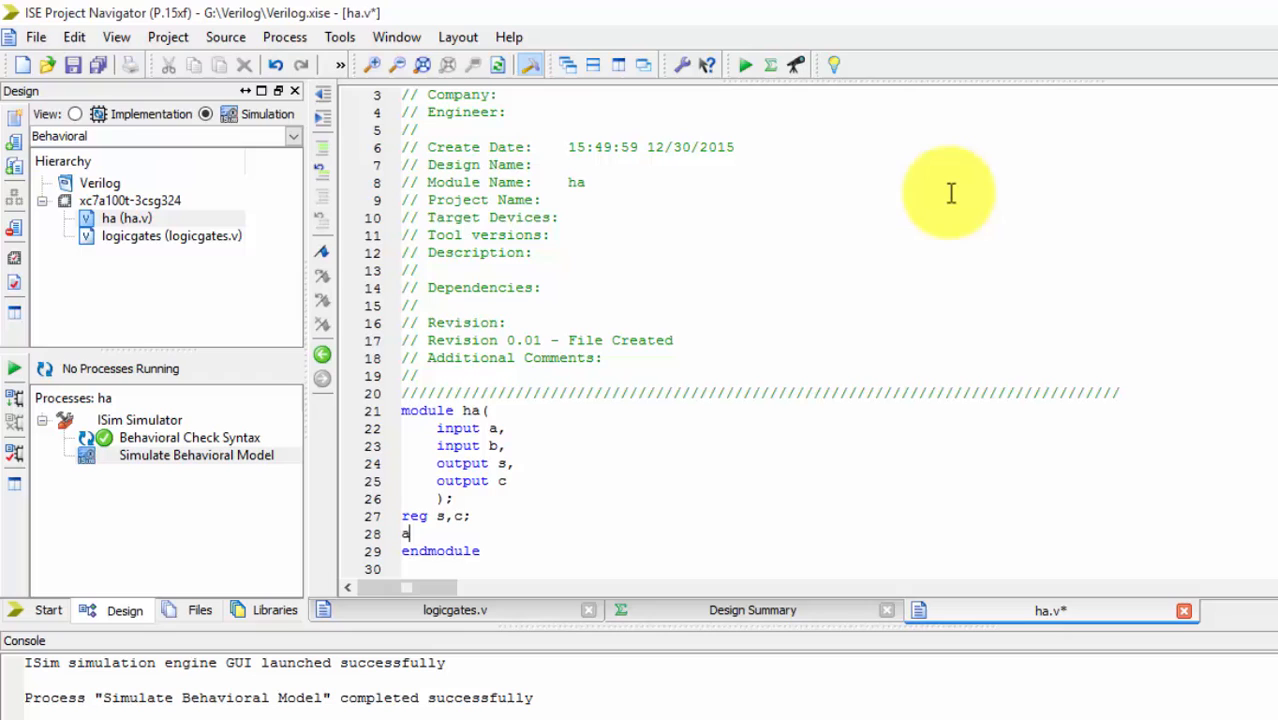
{"action": "type", "text": "lways @"}
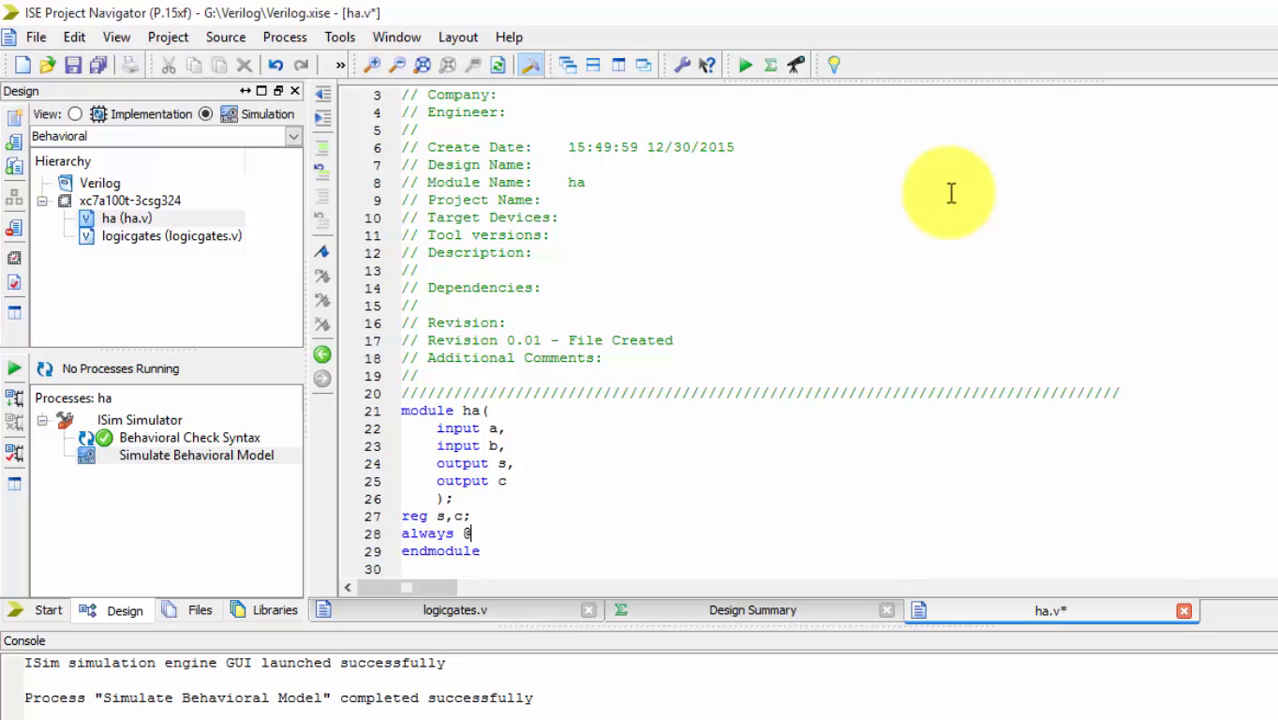
{"action": "type", "text": "("}
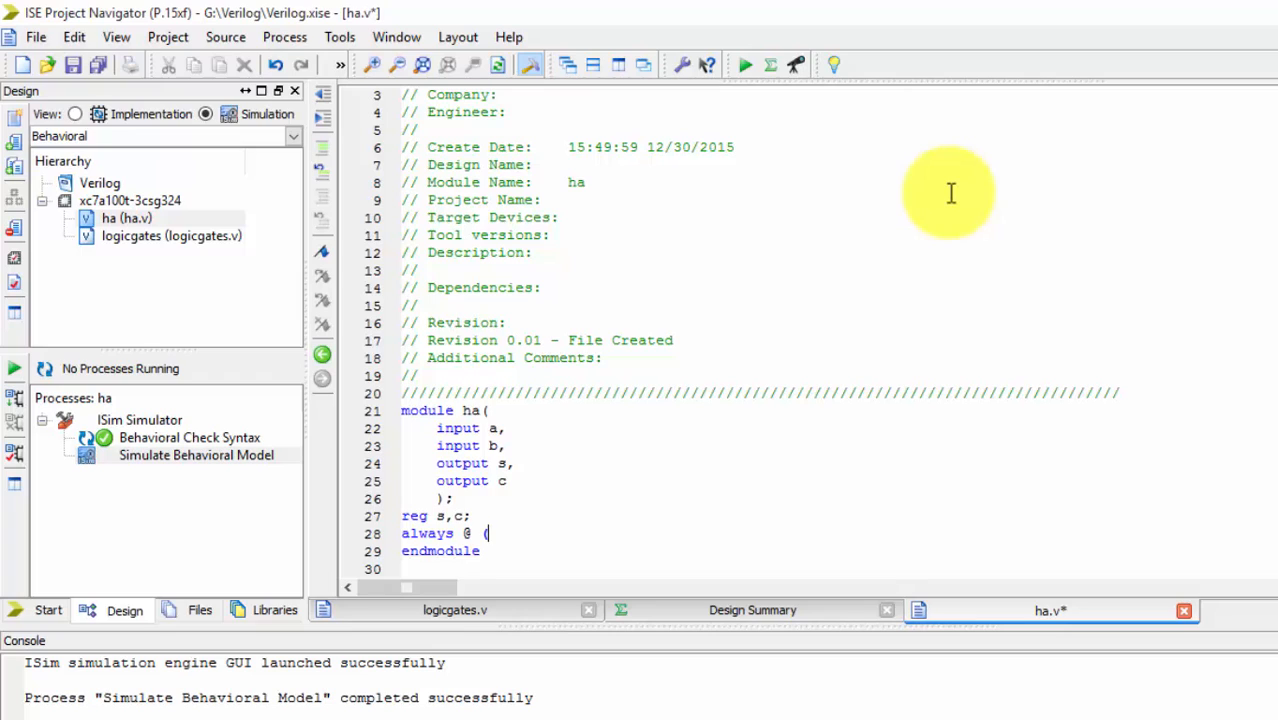
{"action": "type", "text": "a,"}
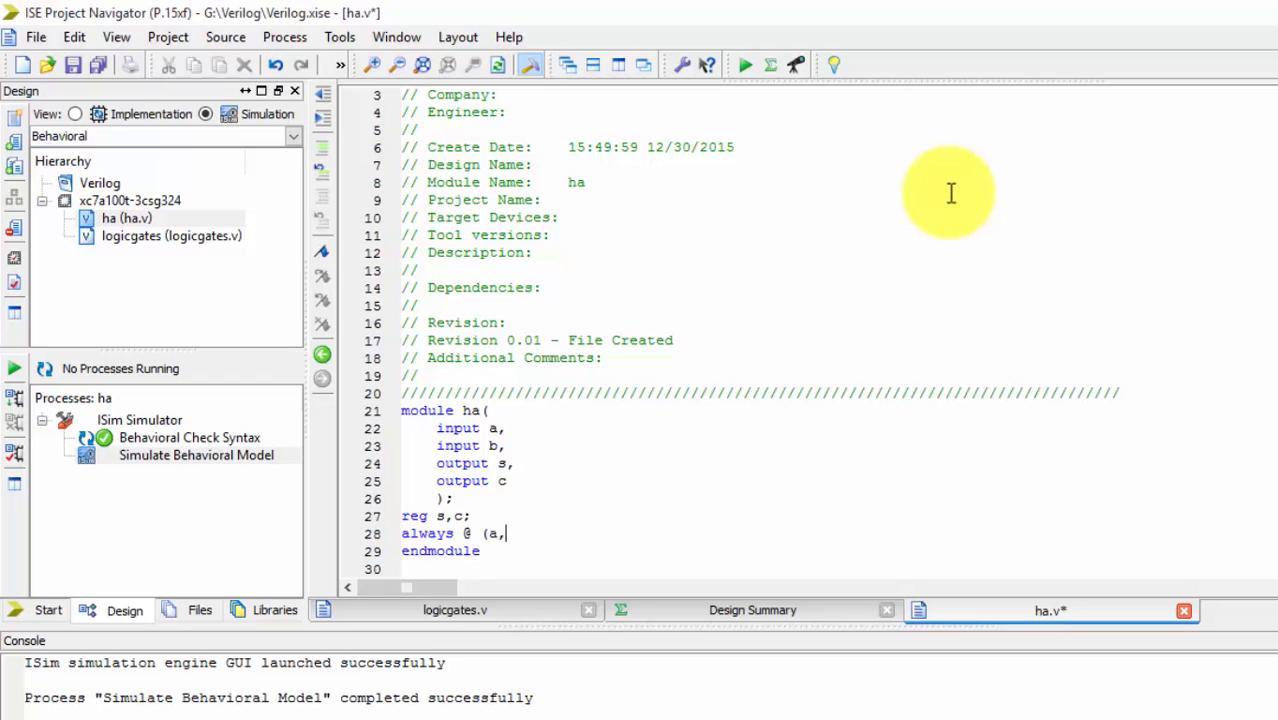
{"action": "key", "text": "Backspace"}
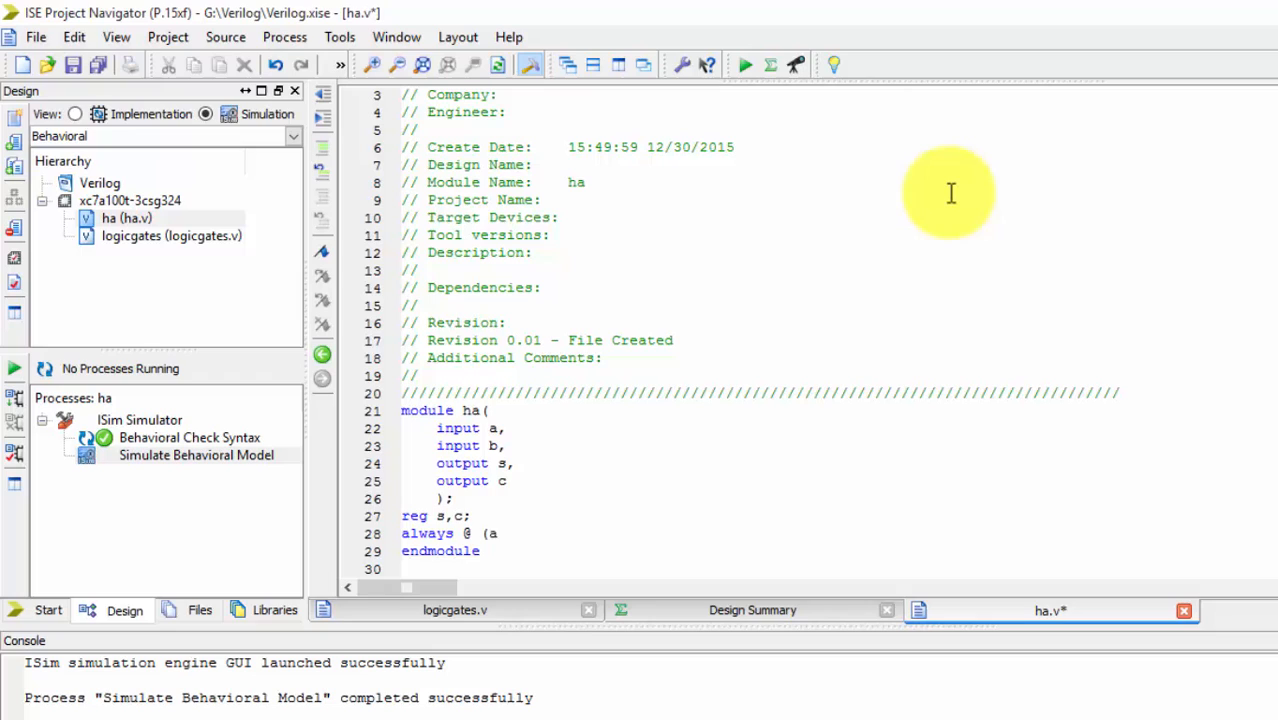
{"action": "type", "text": ",b)"}
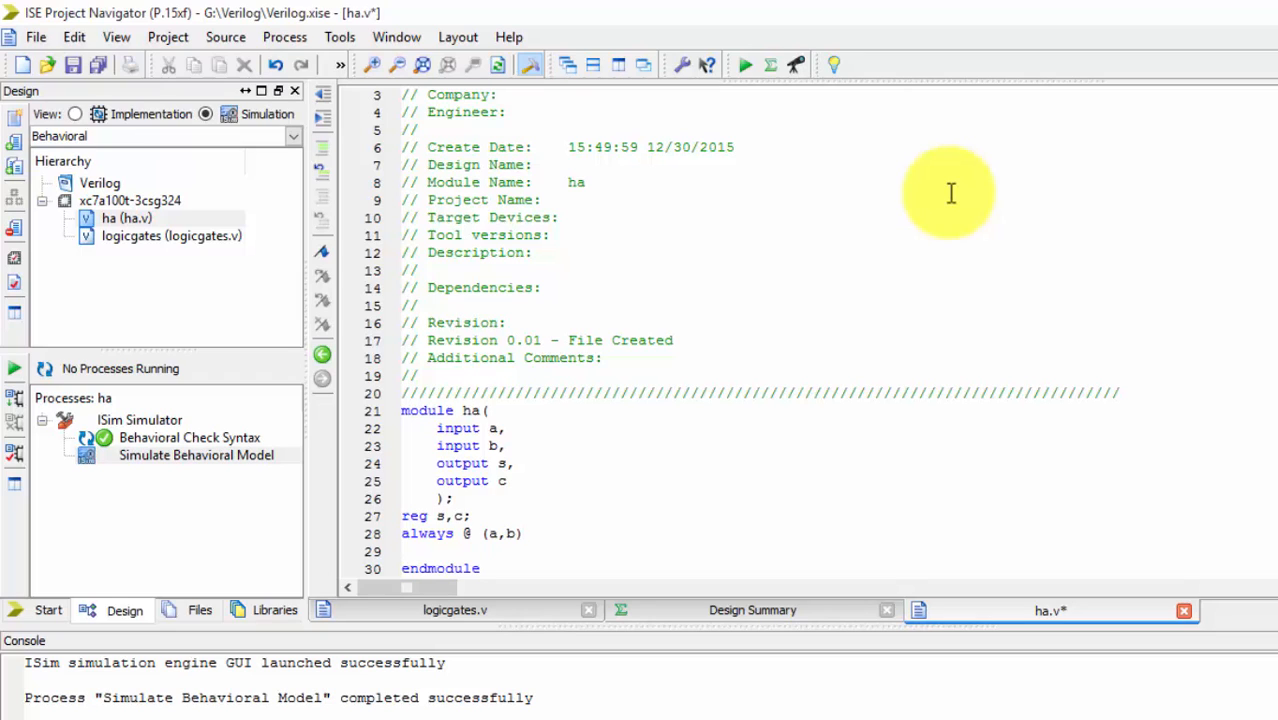
Write 's=a^b;' inside the always block and wrap it with begin ... end.
{"action": "left_click", "coordinate": [402, 552]}
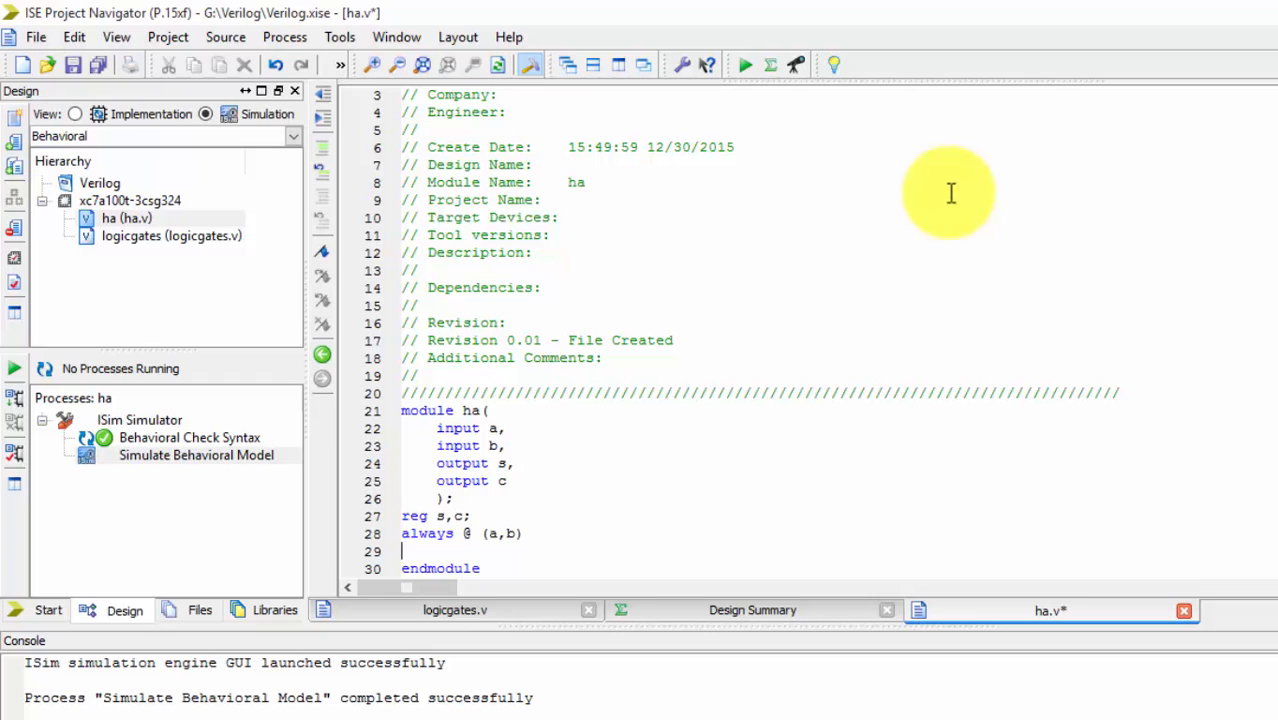
{"action": "type", "text": "s="}
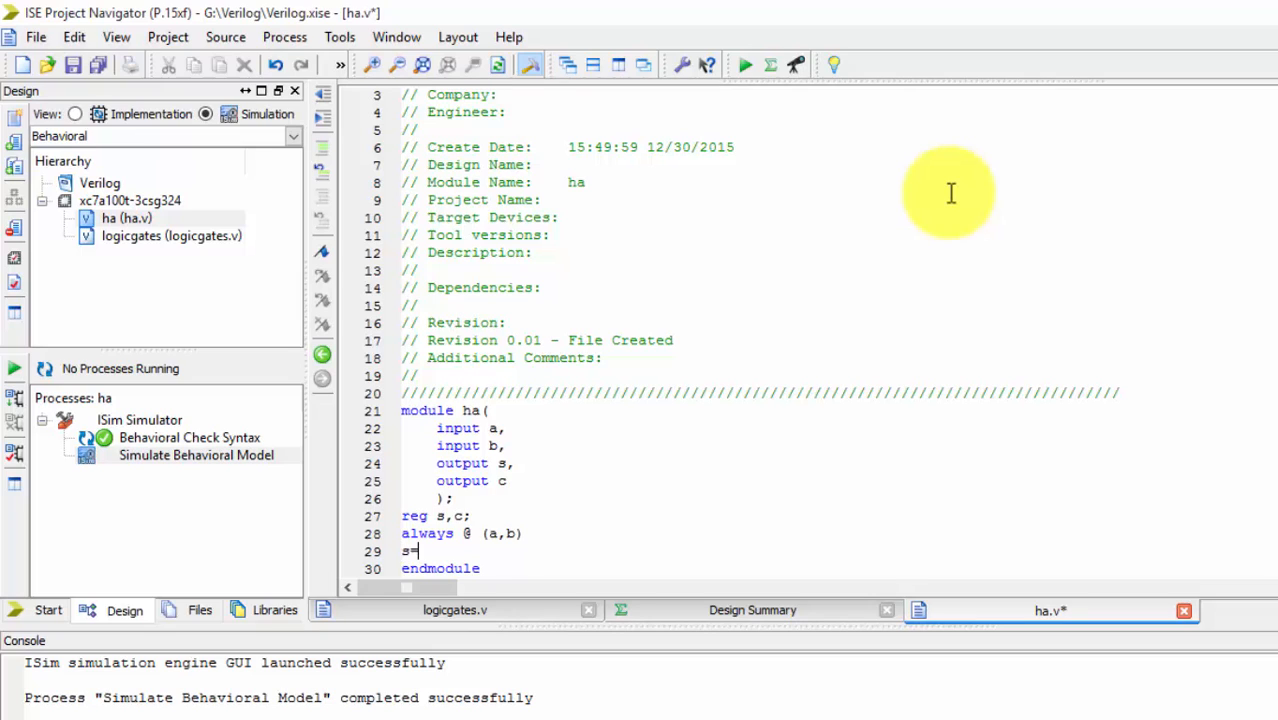
{"action": "type", "text": "a^"}
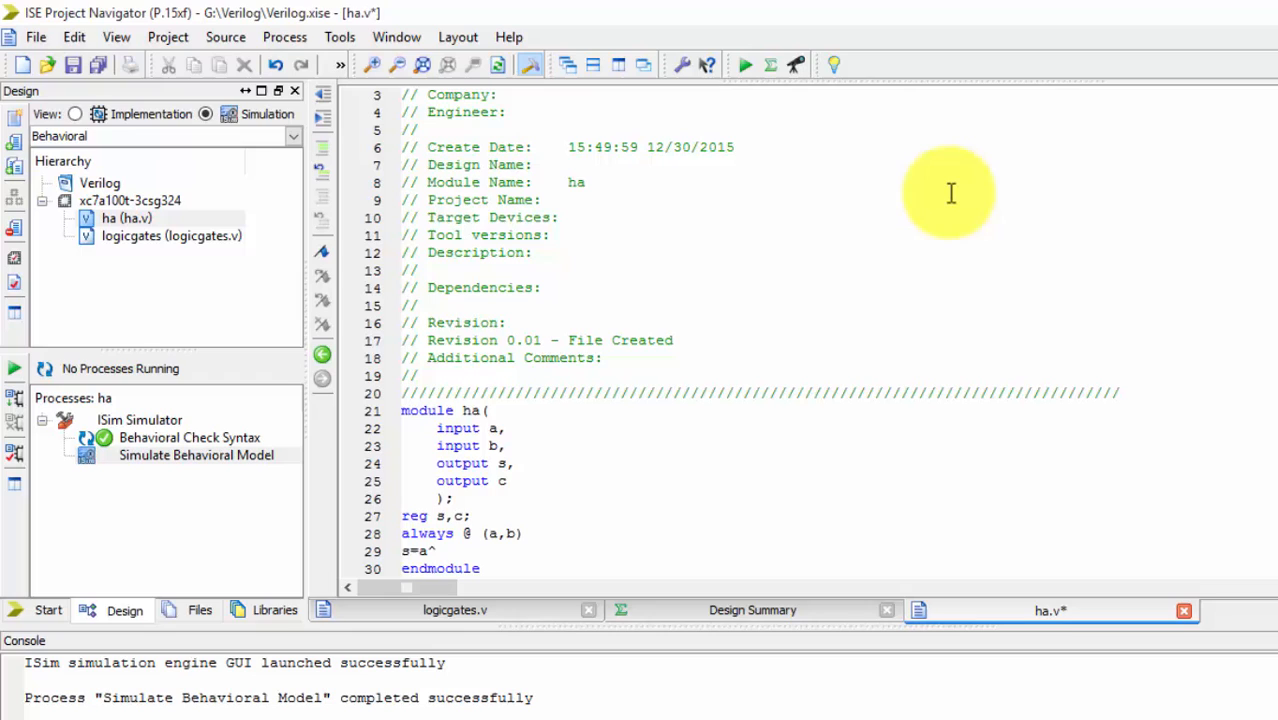
{"action": "type", "text": "b;"}
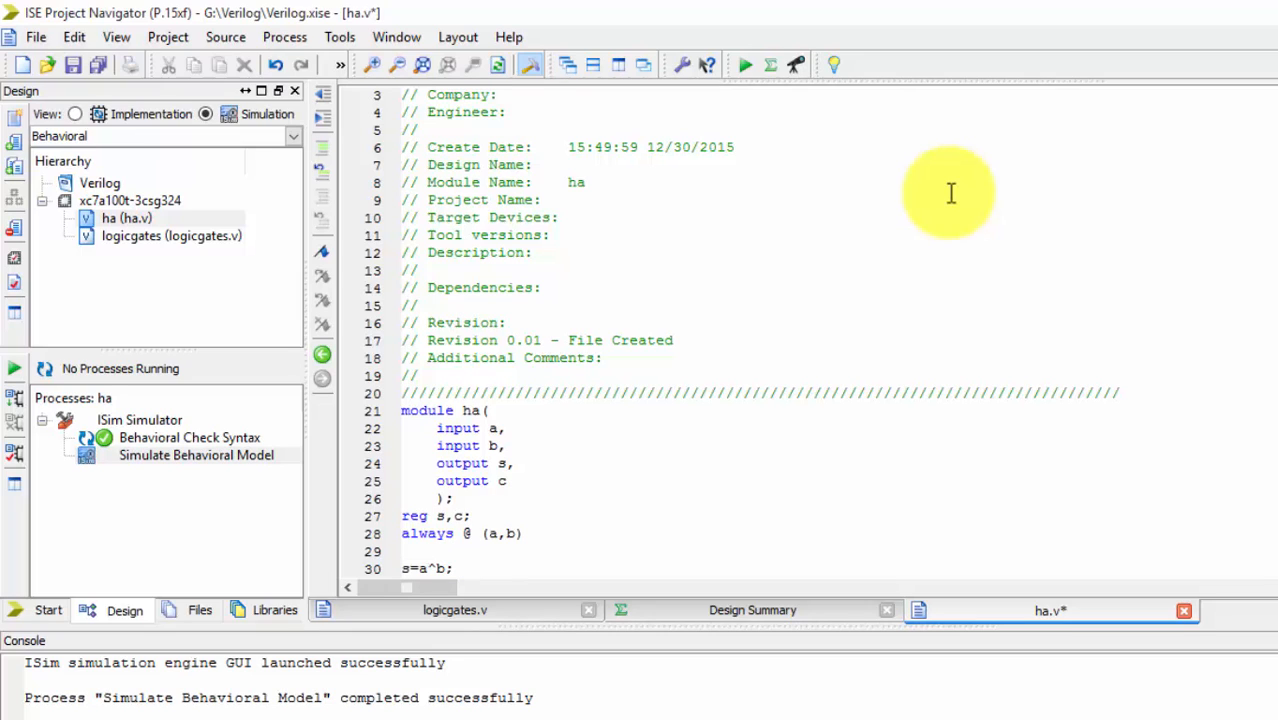
{"action": "type", "text": "begi"}
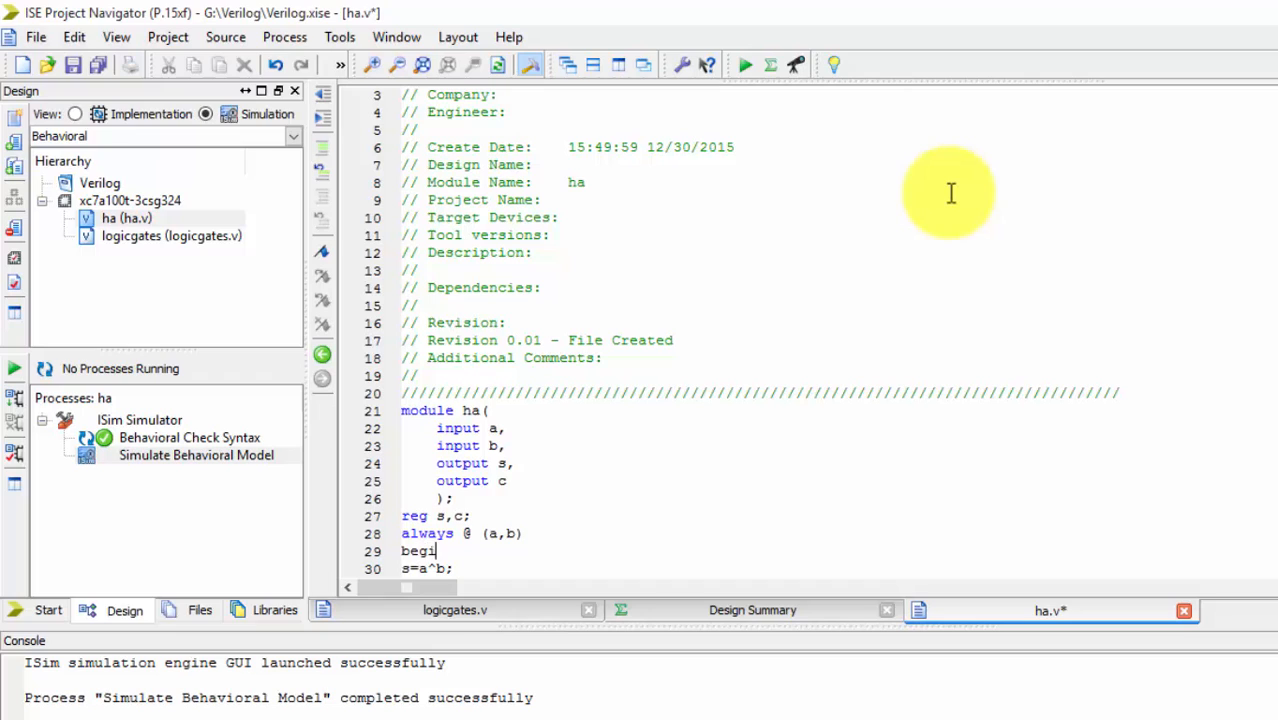
{"action": "key", "text": "enter"}
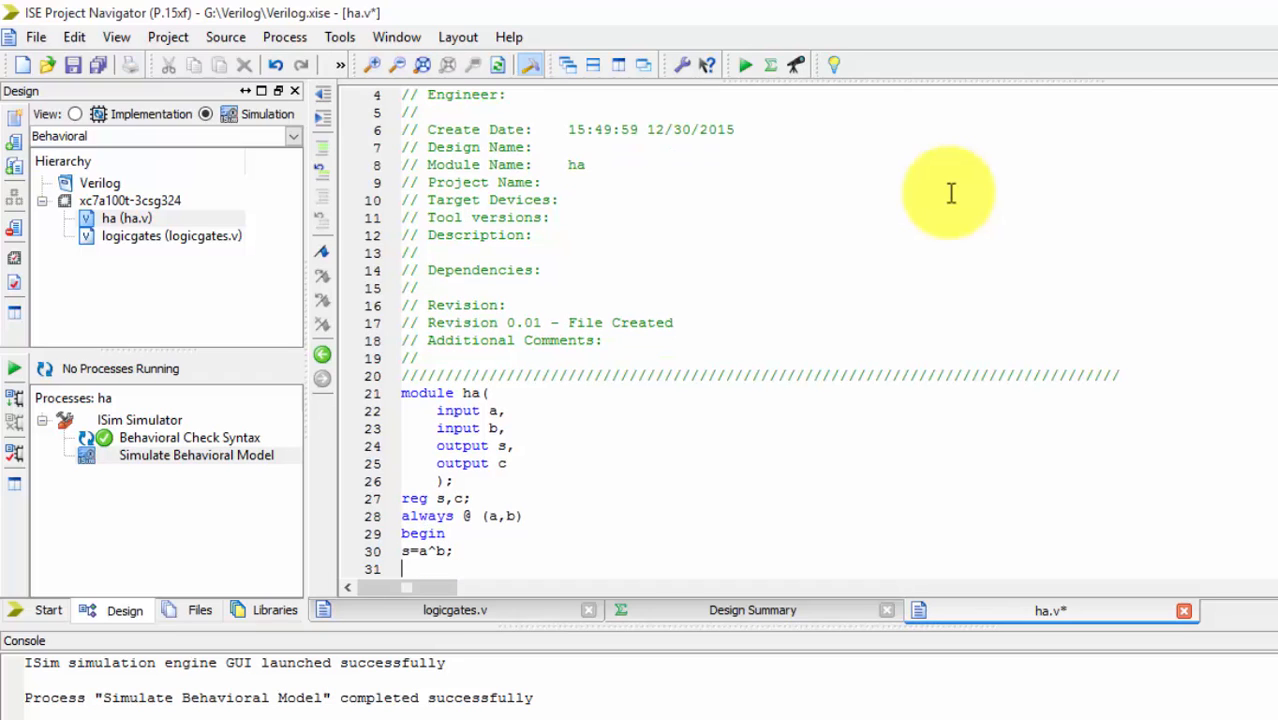
{"action": "type", "text": "end"}
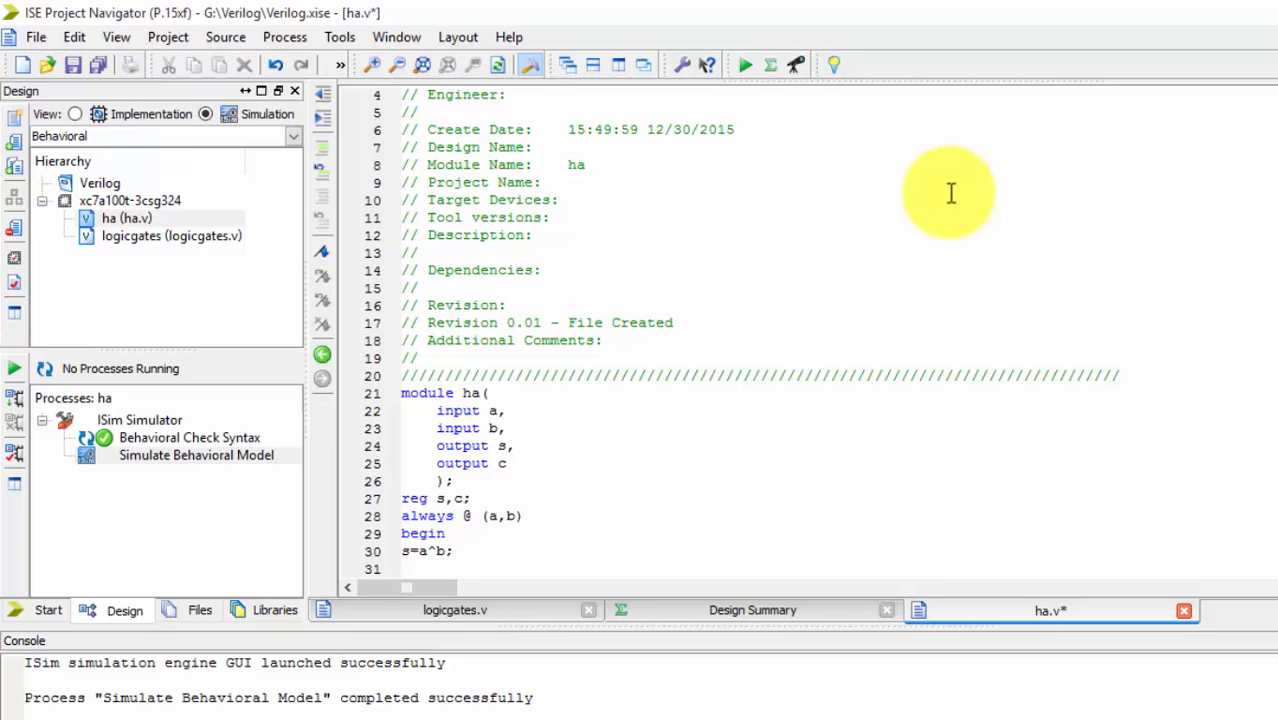
Add the carry assignment 'c=a&b;' inside the always block.
{"action": "type", "text": "c"}
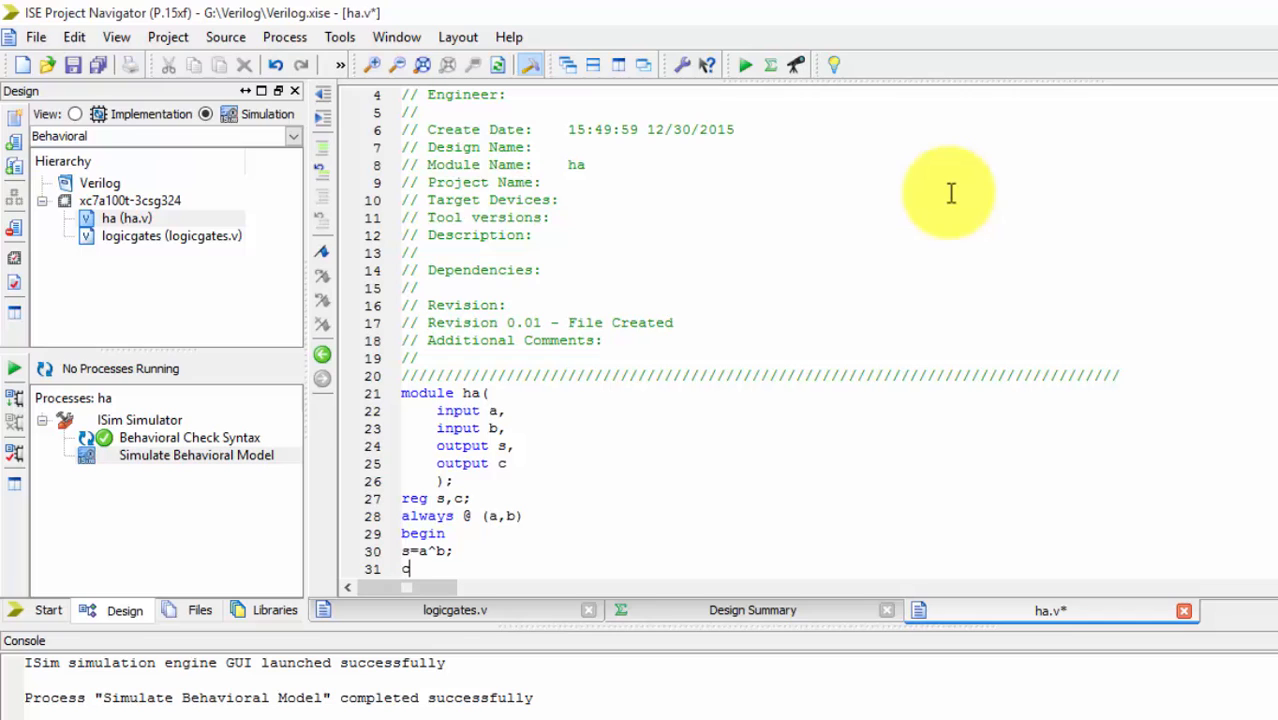
{"action": "type", "text": "=a"}
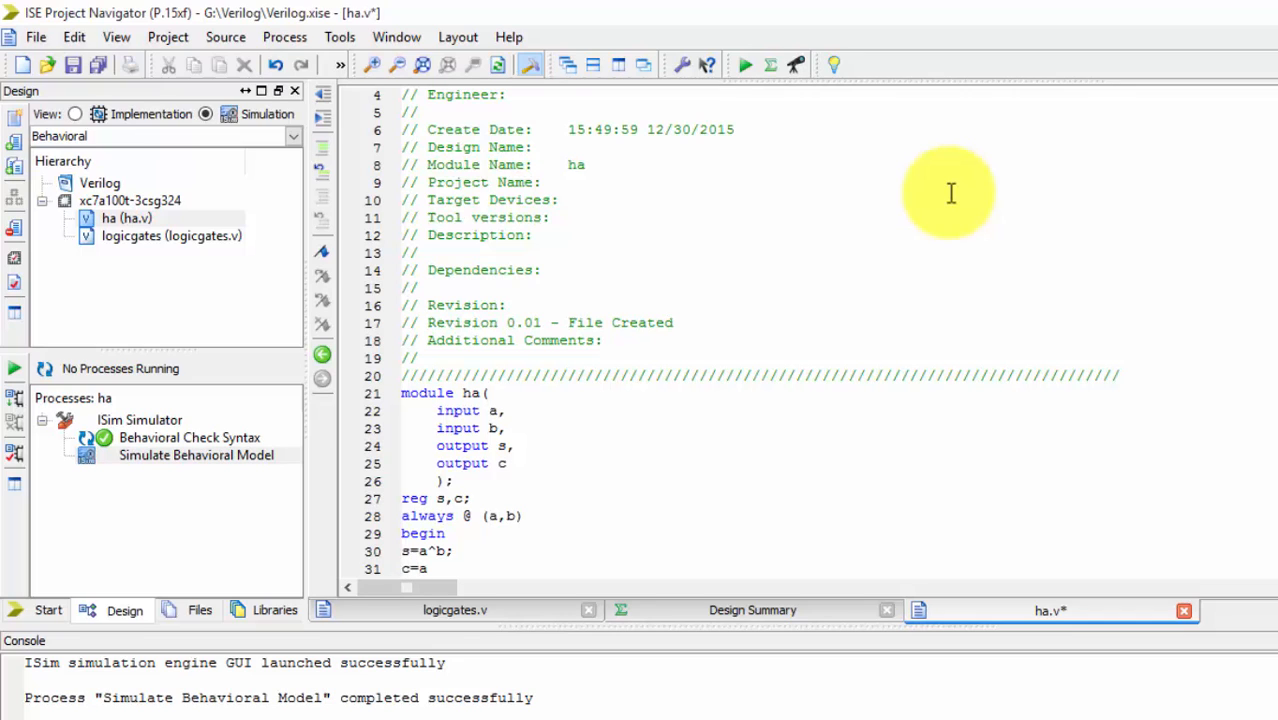
{"action": "type", "text": "&"}
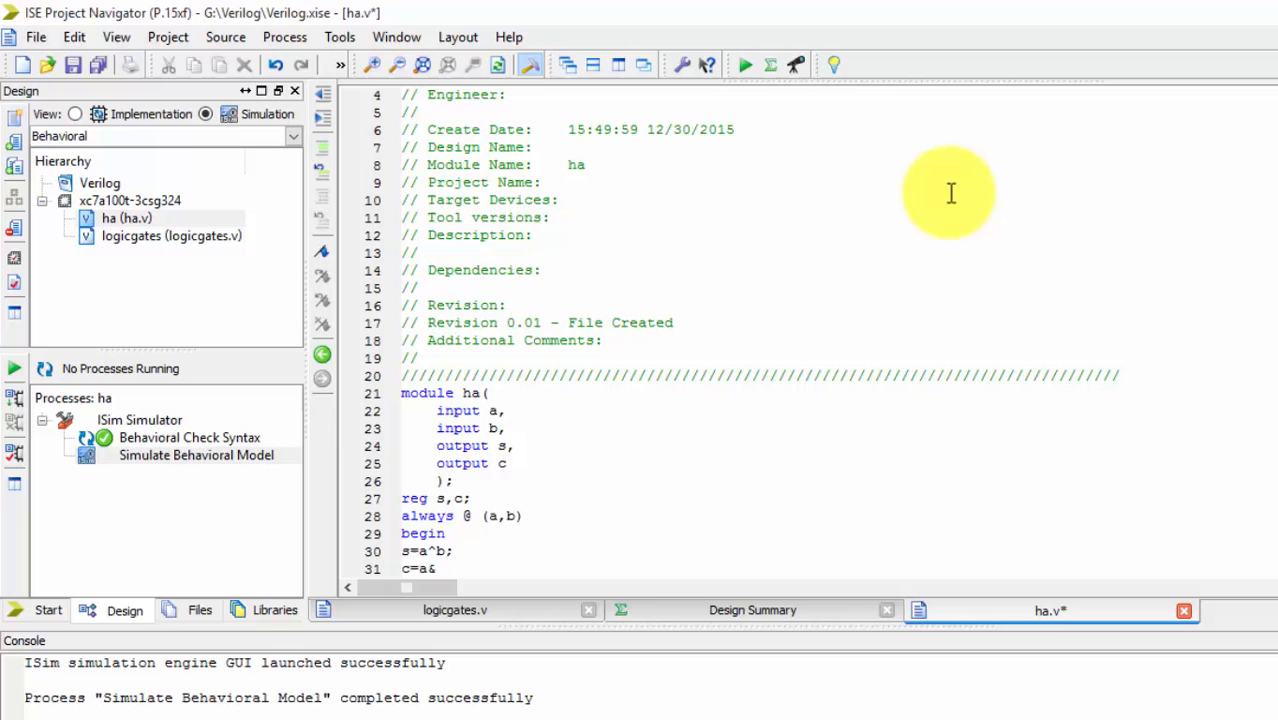
{"action": "type", "text": "b;"}
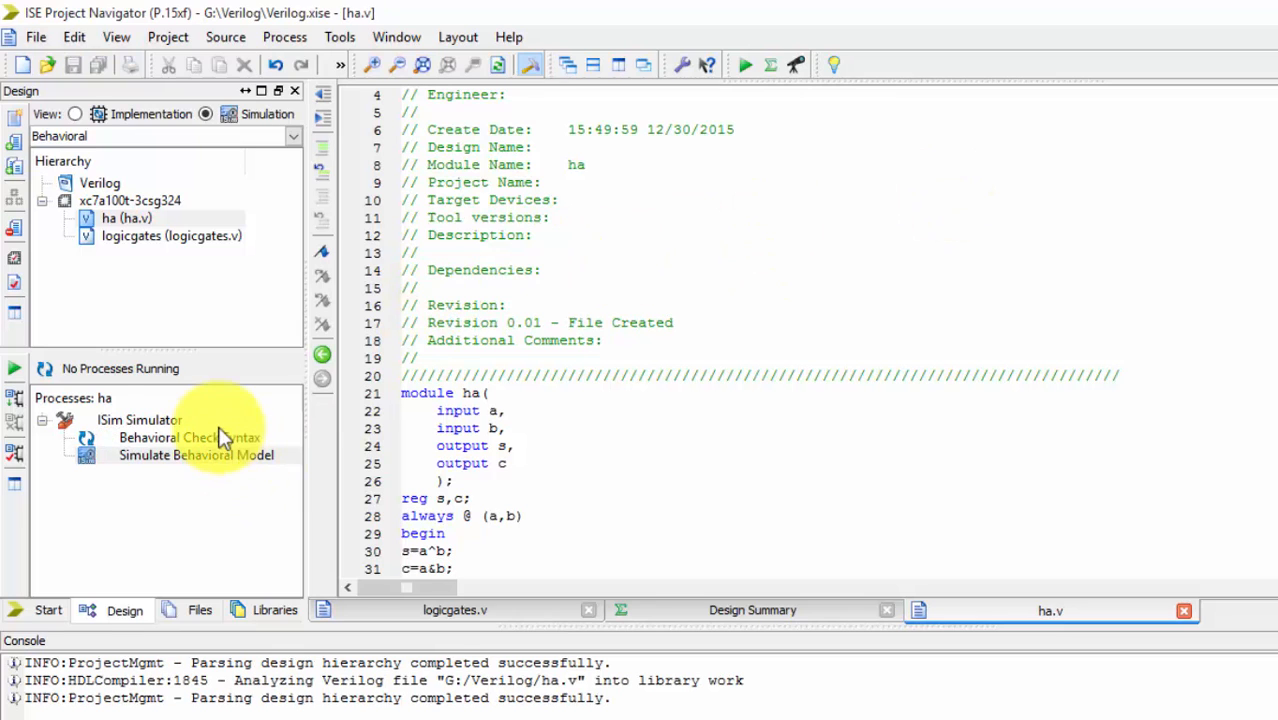
Run Behavioral Check Syntax on ha.v, then launch Simulate Behavioral Model in ISim.
{"action": "double_click", "coordinate": [190, 438]}
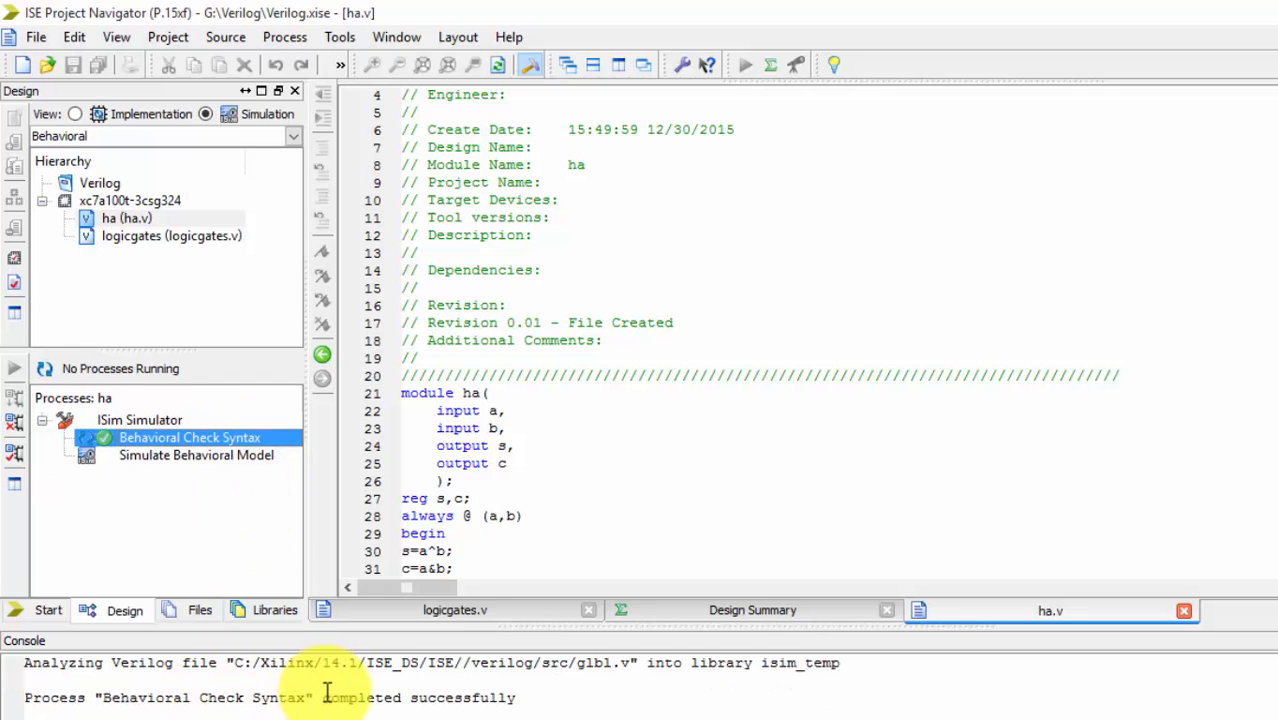
{"action": "double_click", "coordinate": [196, 456]}
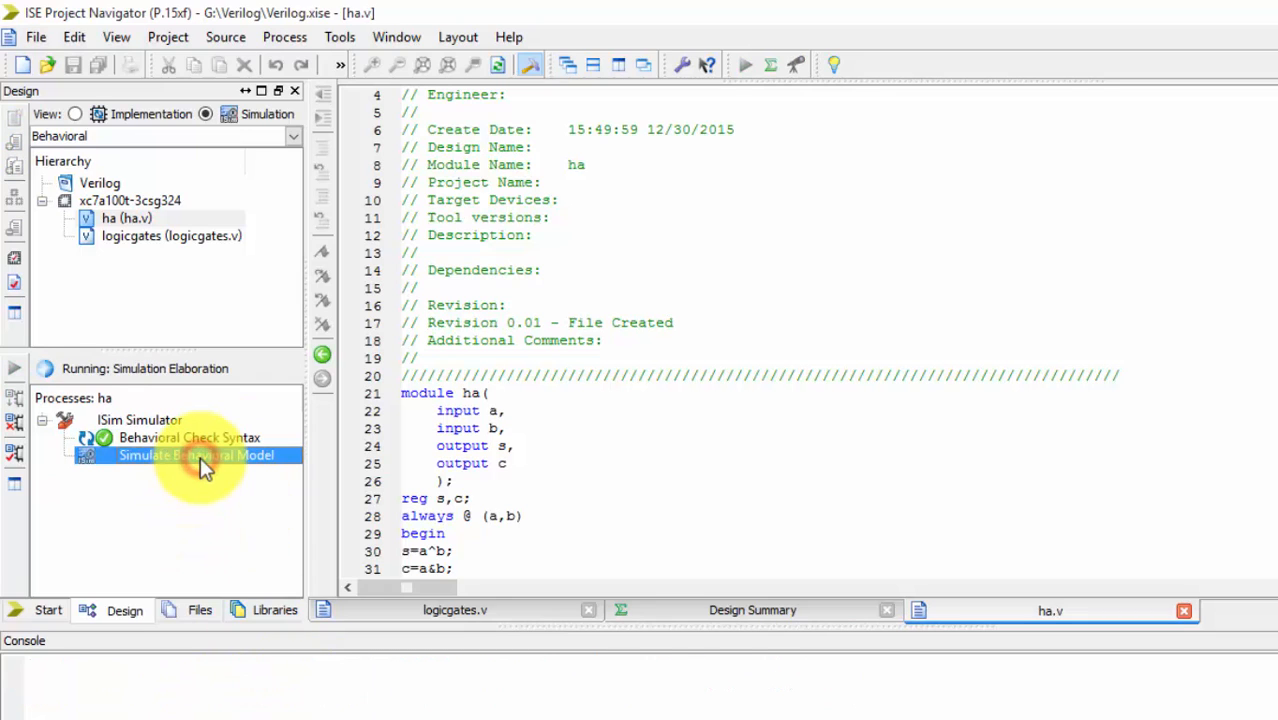
{"action": "double_click", "coordinate": [196, 456]}
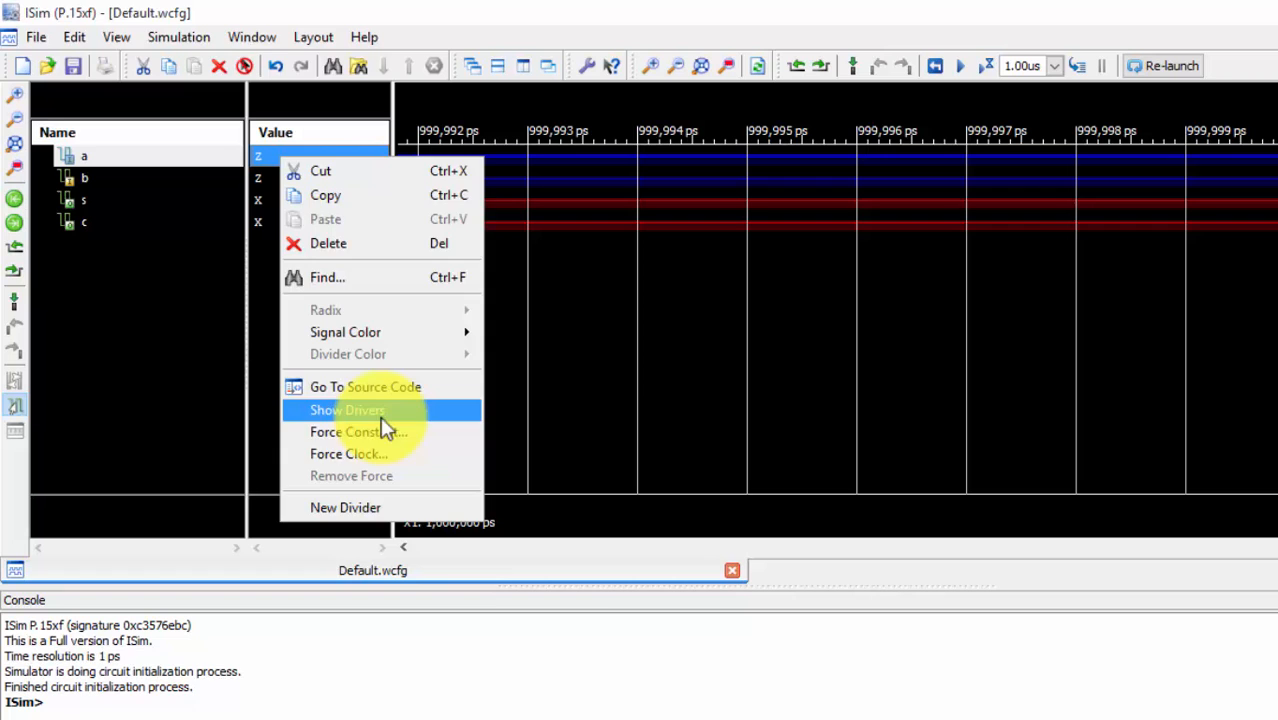
Force input a to constant 0 and b to 1, then run the simulation.
{"action": "left_click", "coordinate": [356, 432]}
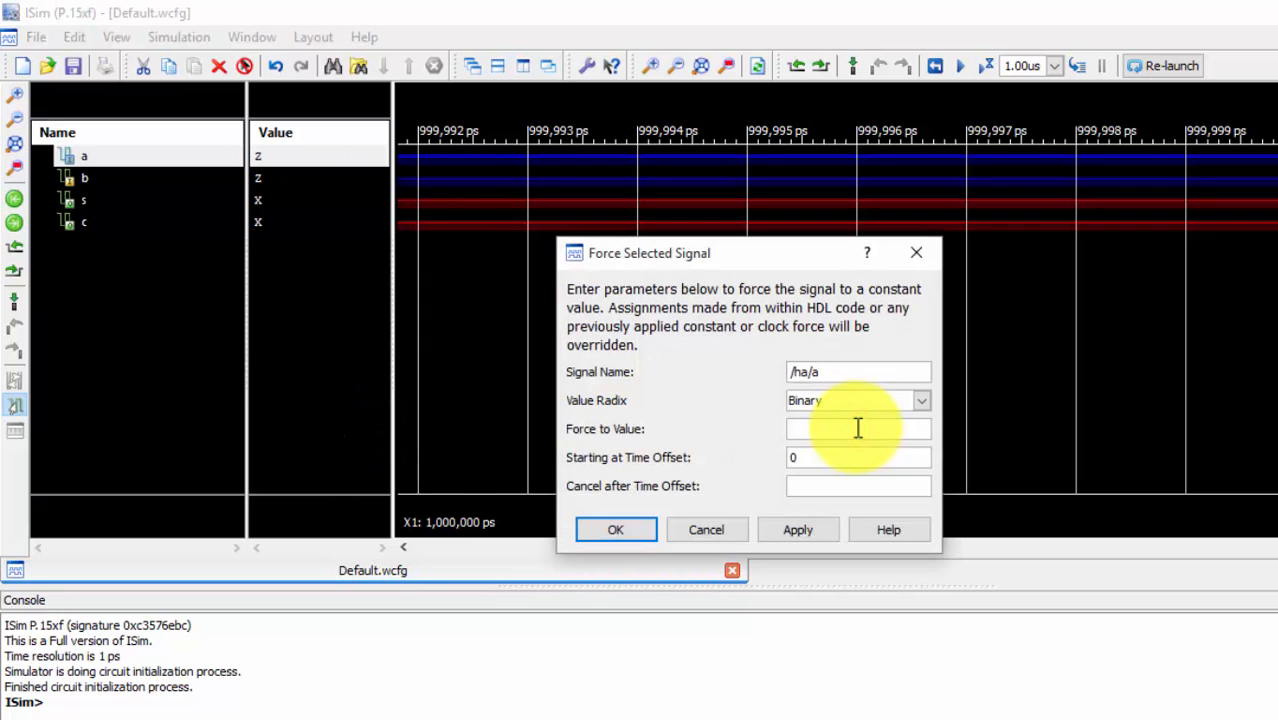
{"action": "left_click", "coordinate": [616, 528]}
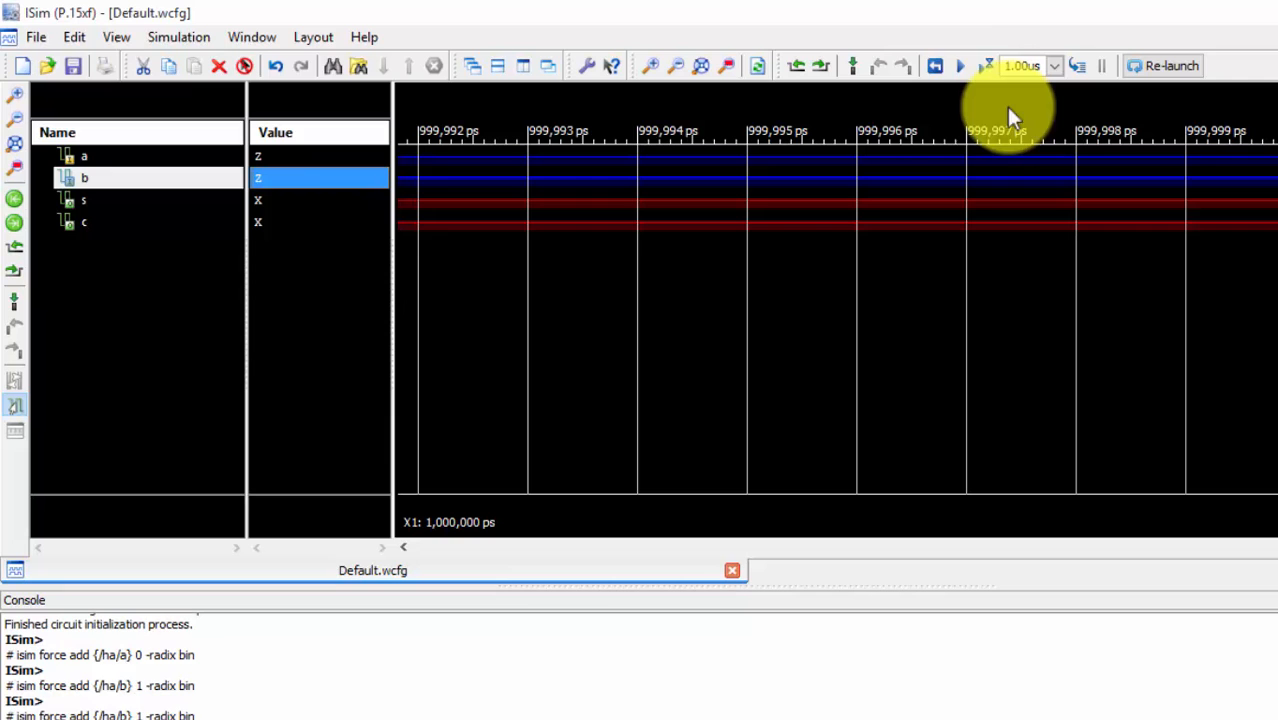
{"action": "left_click", "coordinate": [934, 64]}
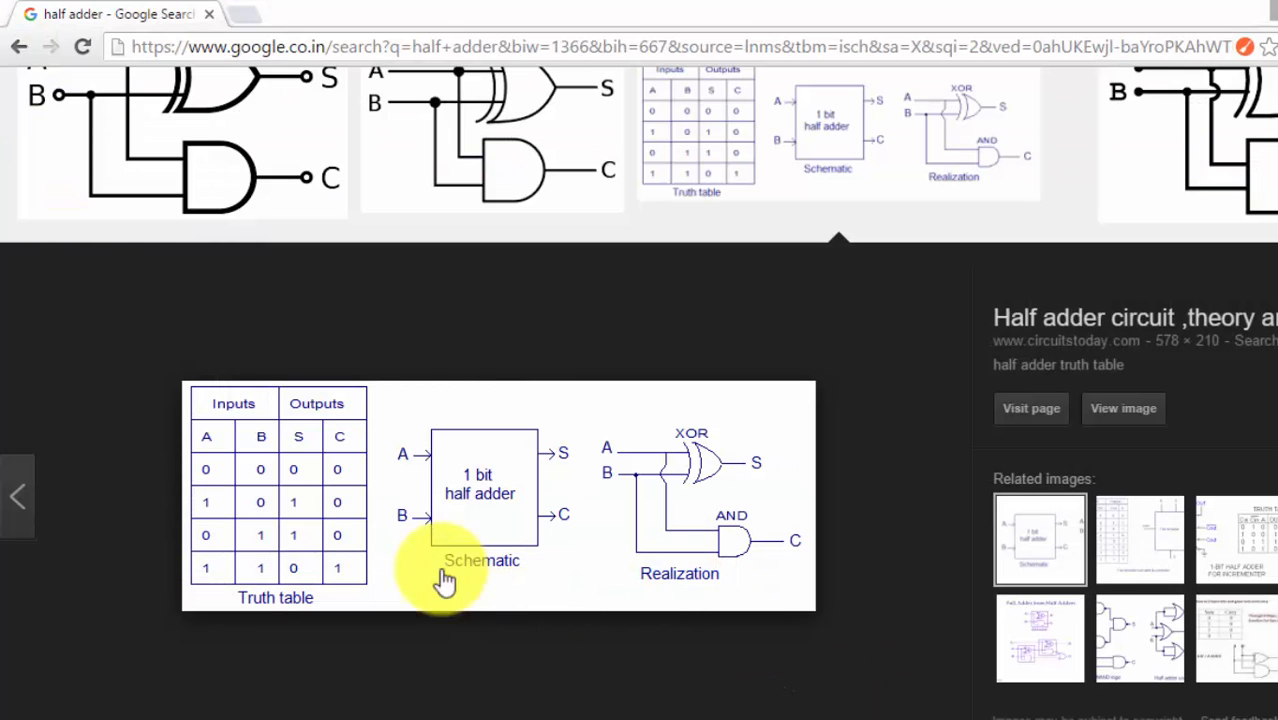
{"action": "mouse_move", "coordinate": [230, 516]}
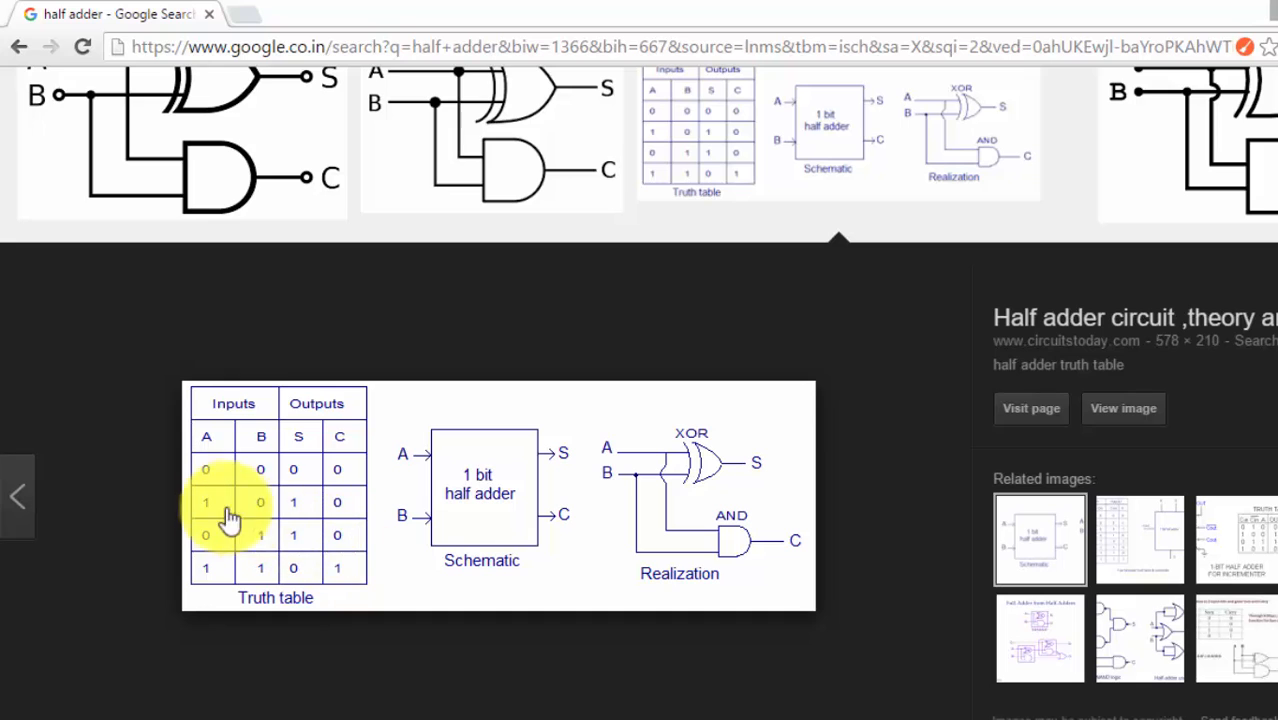
{"action": "mouse_move", "coordinate": [800, 464]}
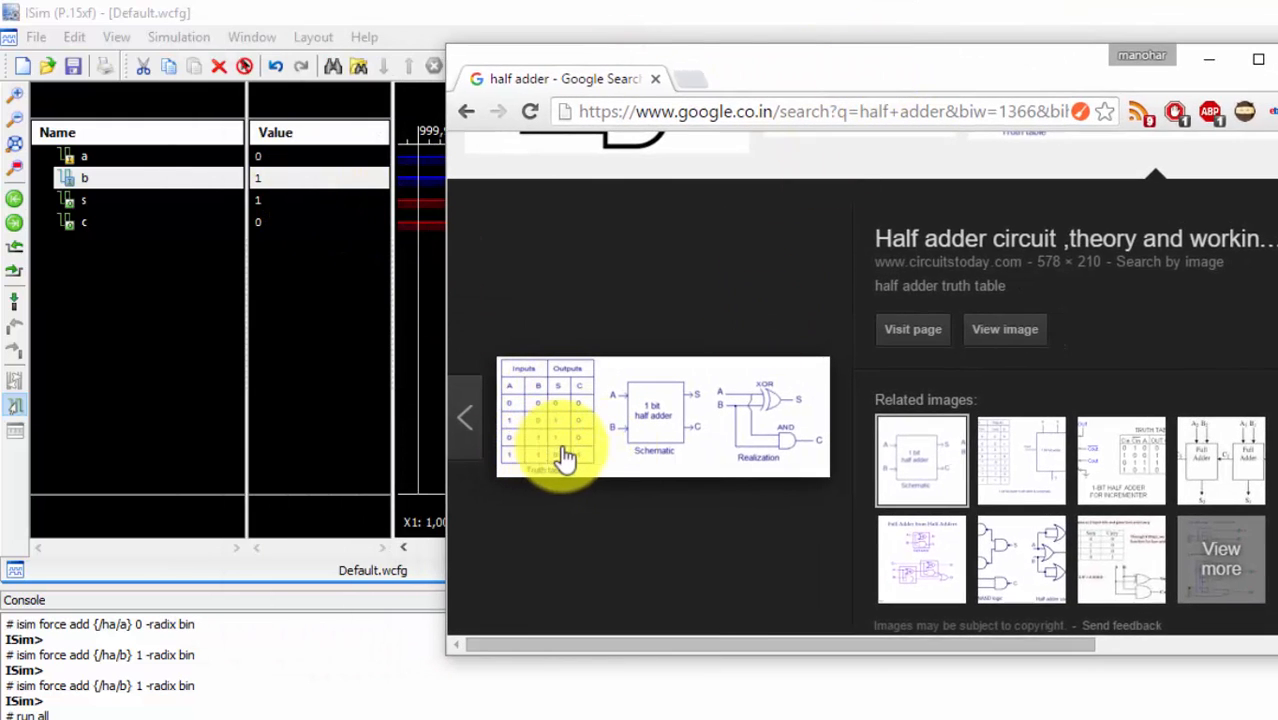
{"action": "mouse_move", "coordinate": [504, 516]}
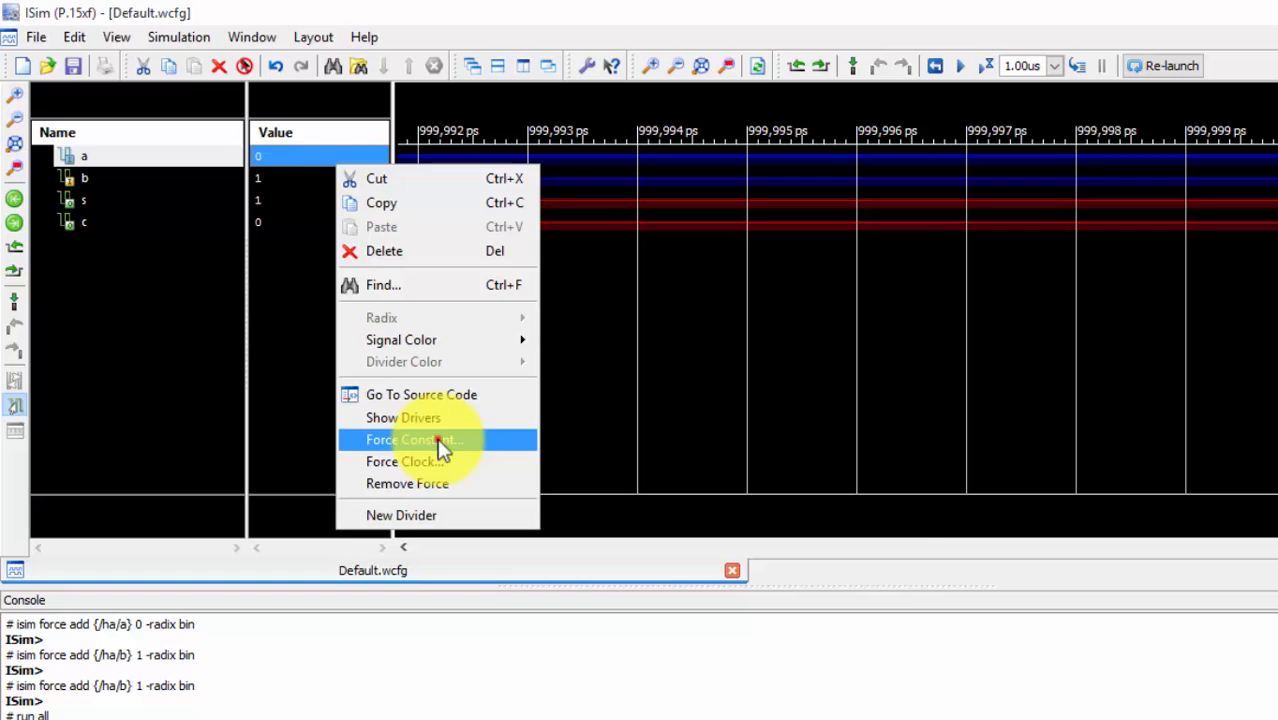
Open Force Constant on signal a to give it a new value.
{"action": "left_click", "coordinate": [412, 440]}
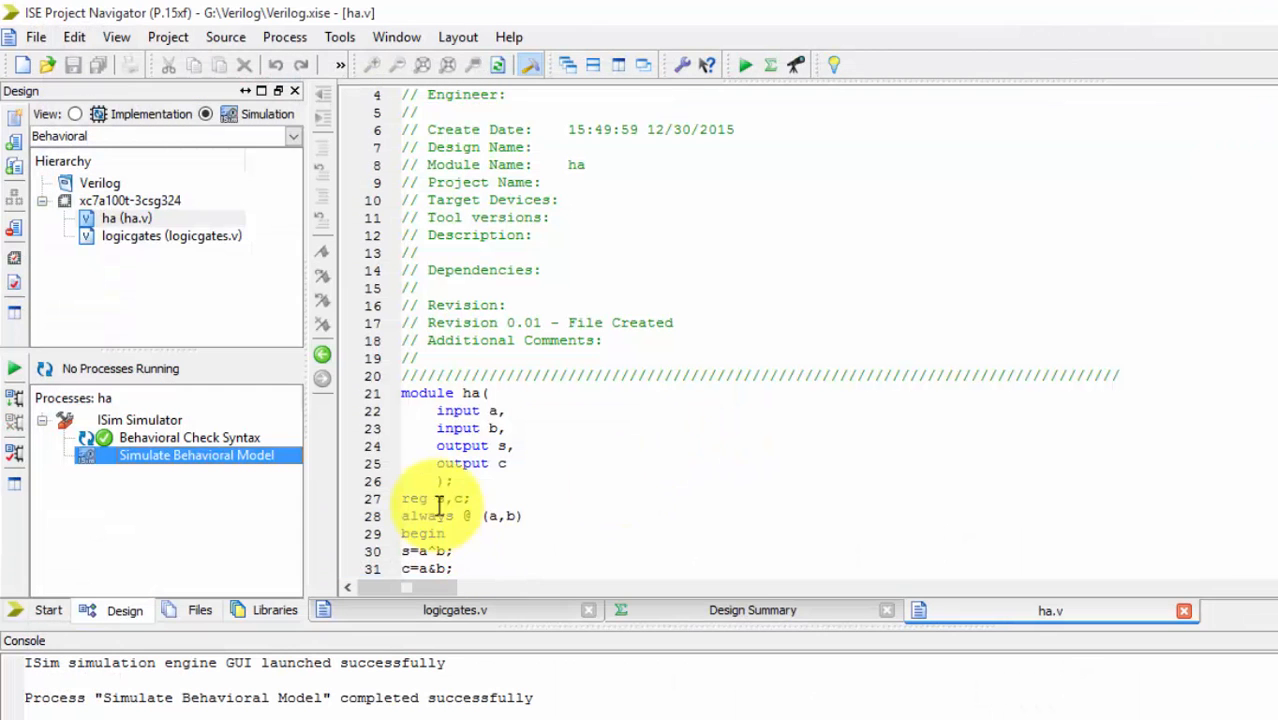
{"action": "mouse_move", "coordinate": [696, 508]}
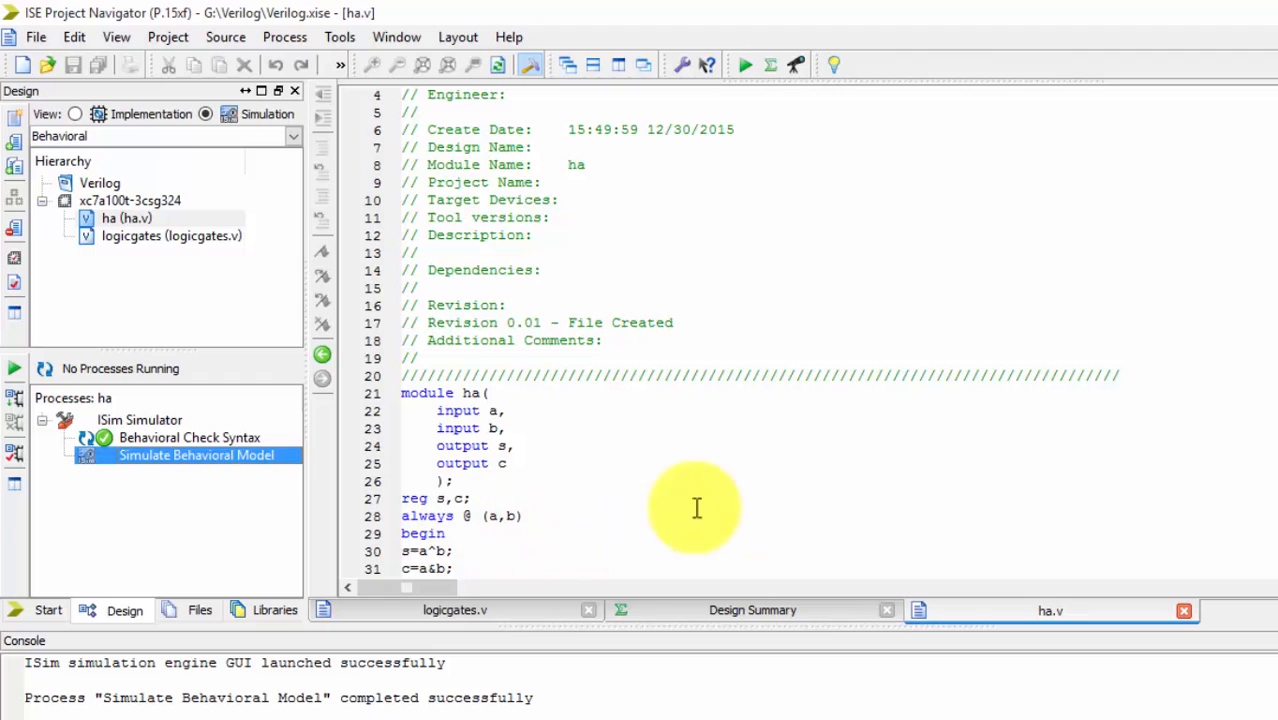
{"action": "mouse_move", "coordinate": [950, 658]}
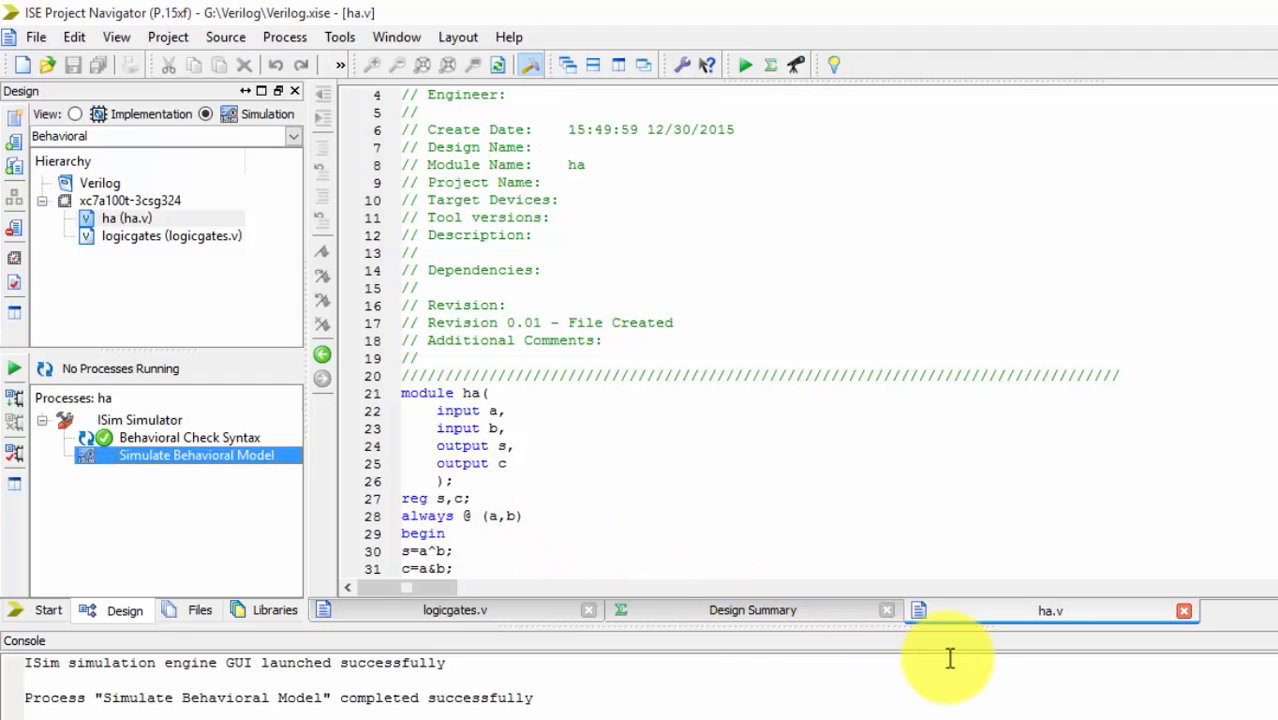